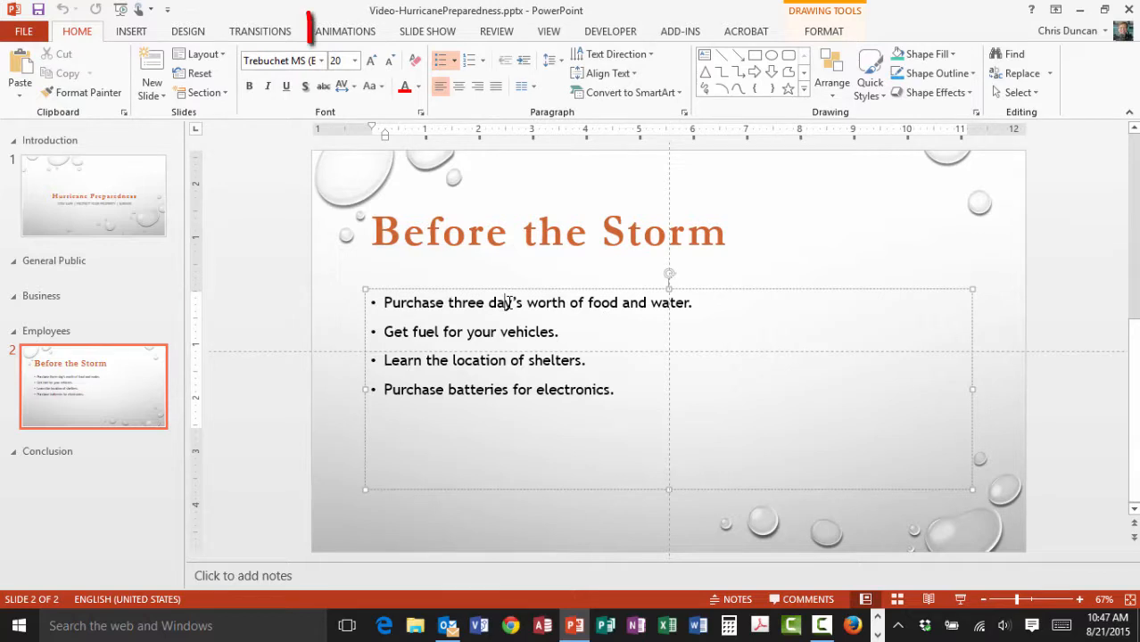
{"action": "mouse_move", "coordinate": [345, 32]}
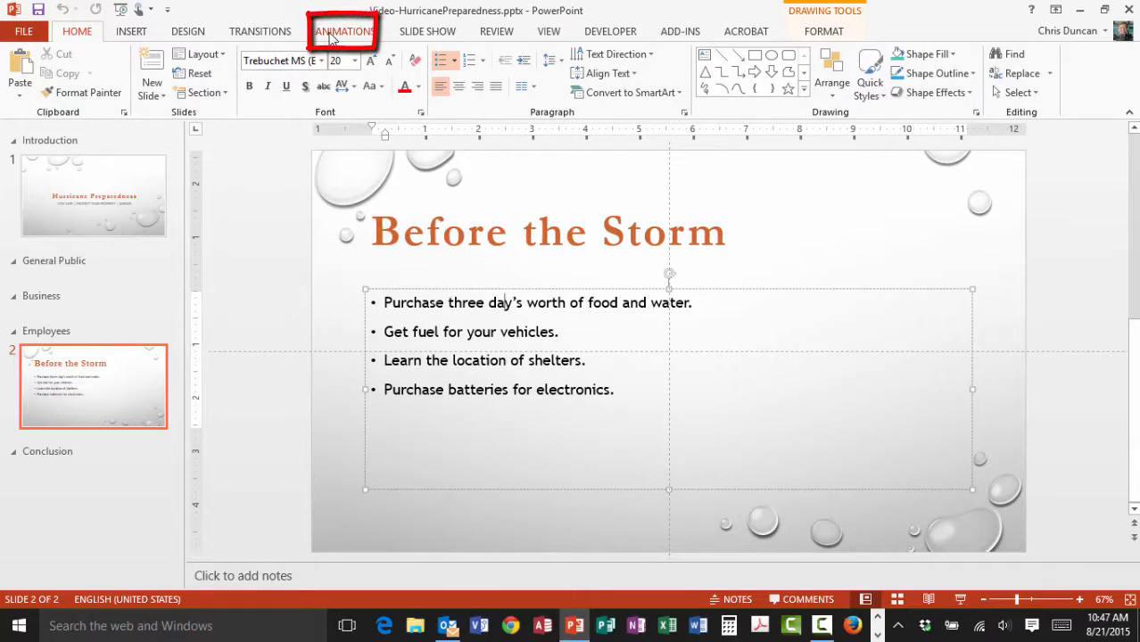
Show the Animations ribbon for the selected bullet list on 'Before the Storm'.
{"action": "left_click", "coordinate": [343, 31]}
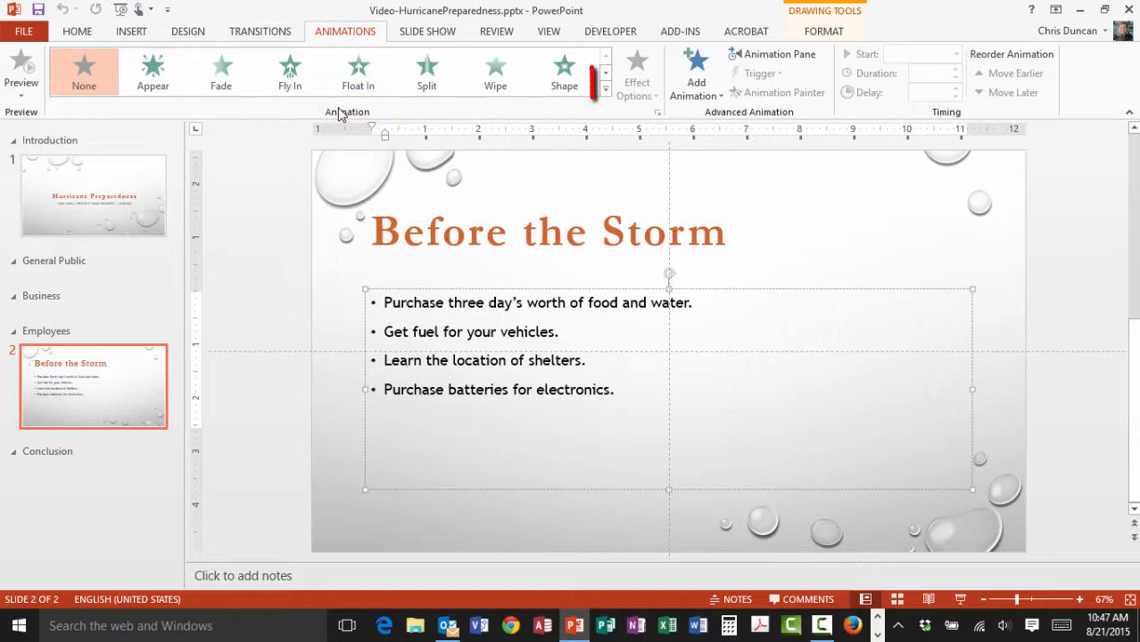
{"action": "mouse_move", "coordinate": [607, 87]}
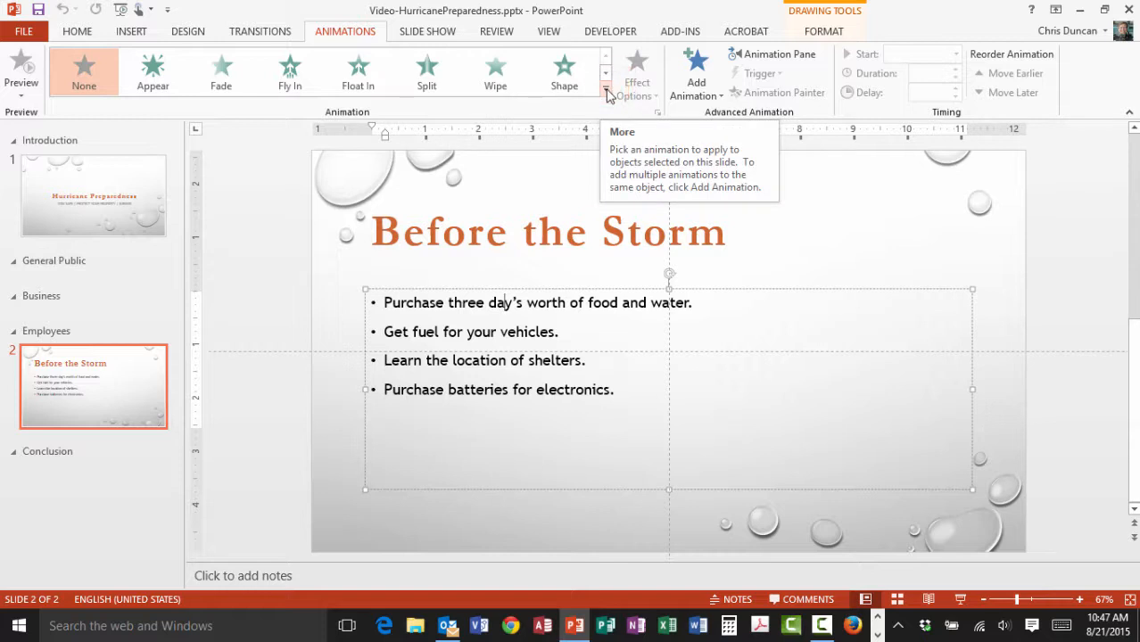
Apply the Fly In entrance animation to the four bullets.
{"action": "left_click", "coordinate": [606, 88]}
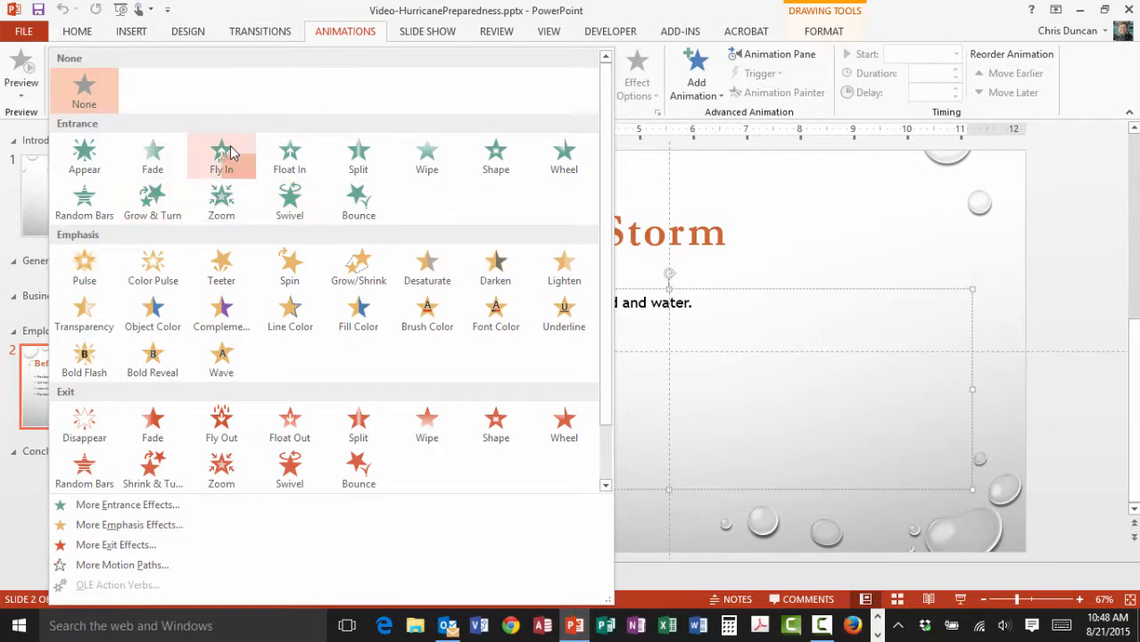
{"action": "left_click", "coordinate": [222, 156]}
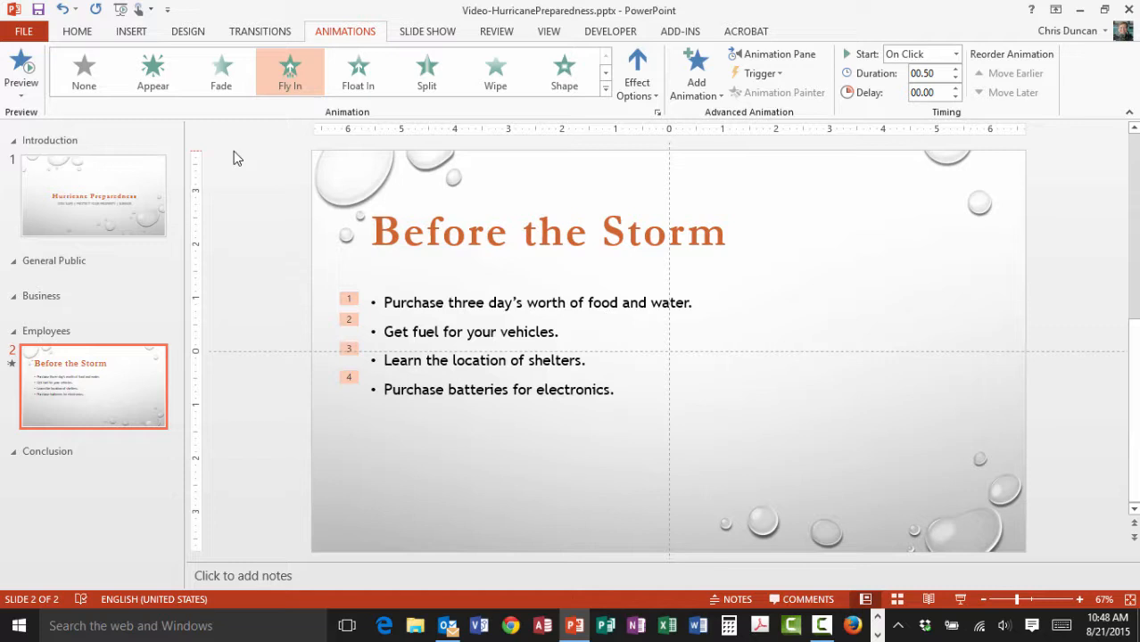
{"action": "key", "text": "F5"}
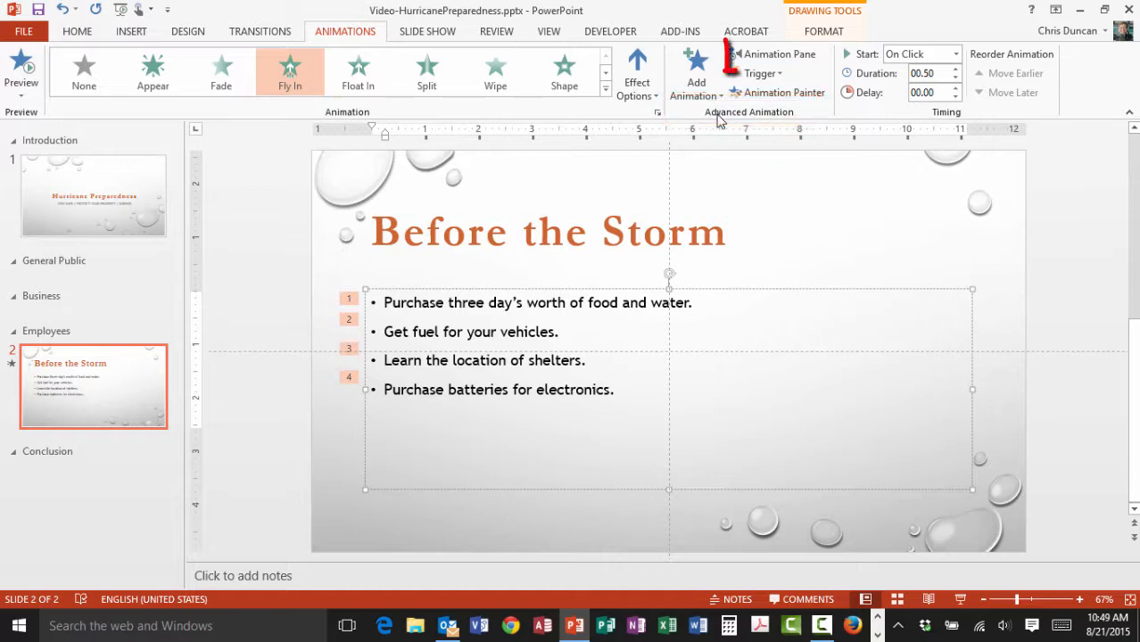
{"action": "mouse_move", "coordinate": [776, 54]}
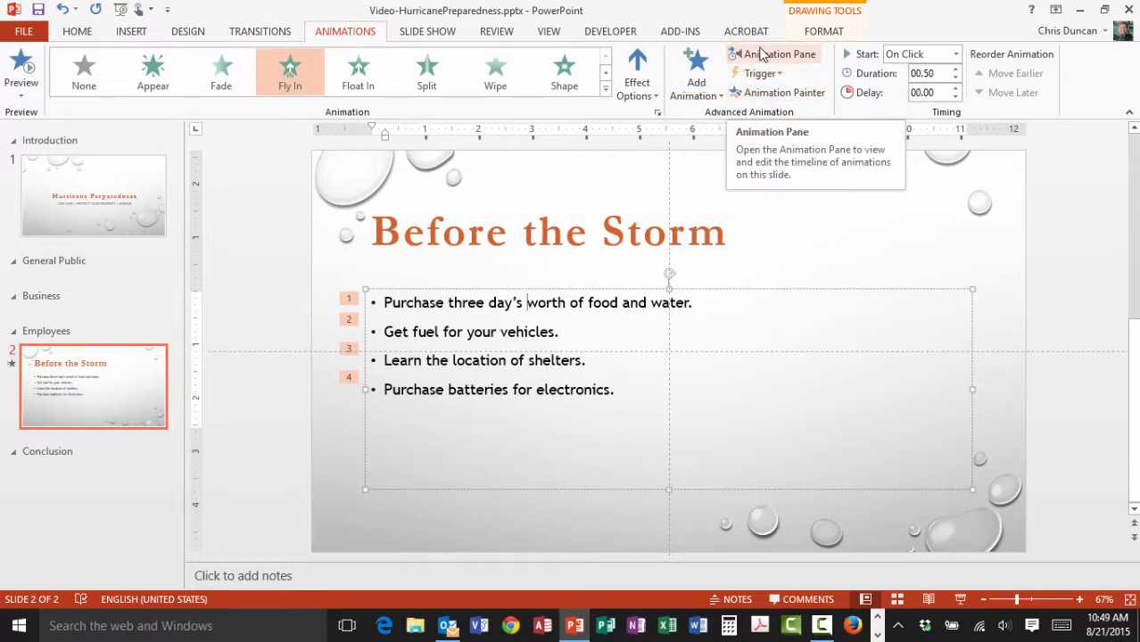
Show the Animation Pane listing the Content Placeholder Fly In entry.
{"action": "left_click", "coordinate": [772, 53]}
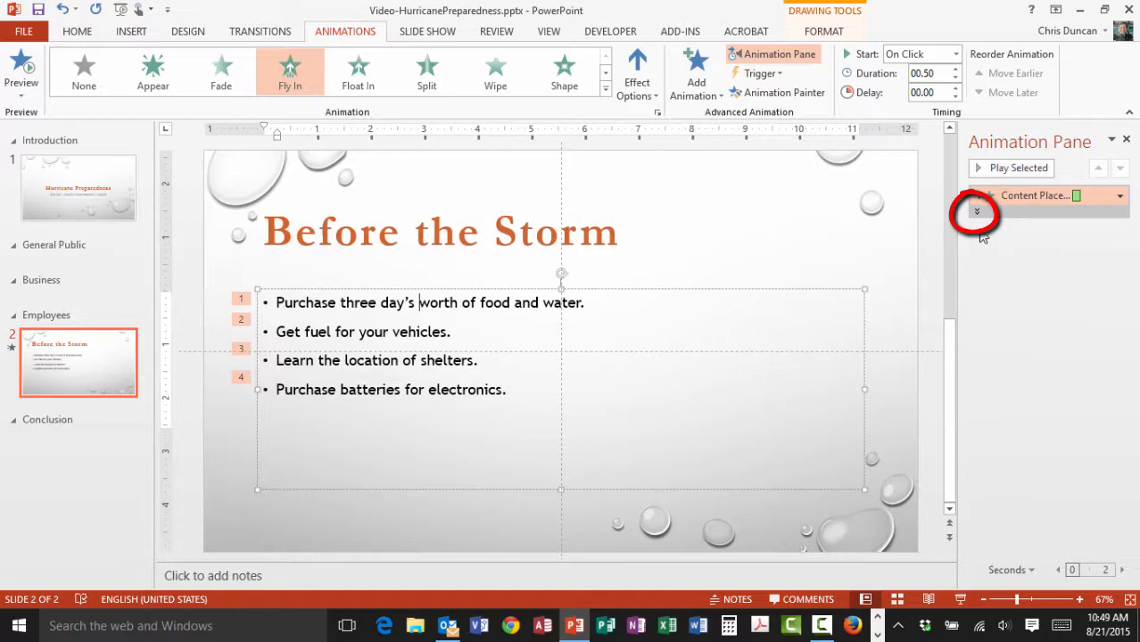
{"action": "mouse_move", "coordinate": [976, 211]}
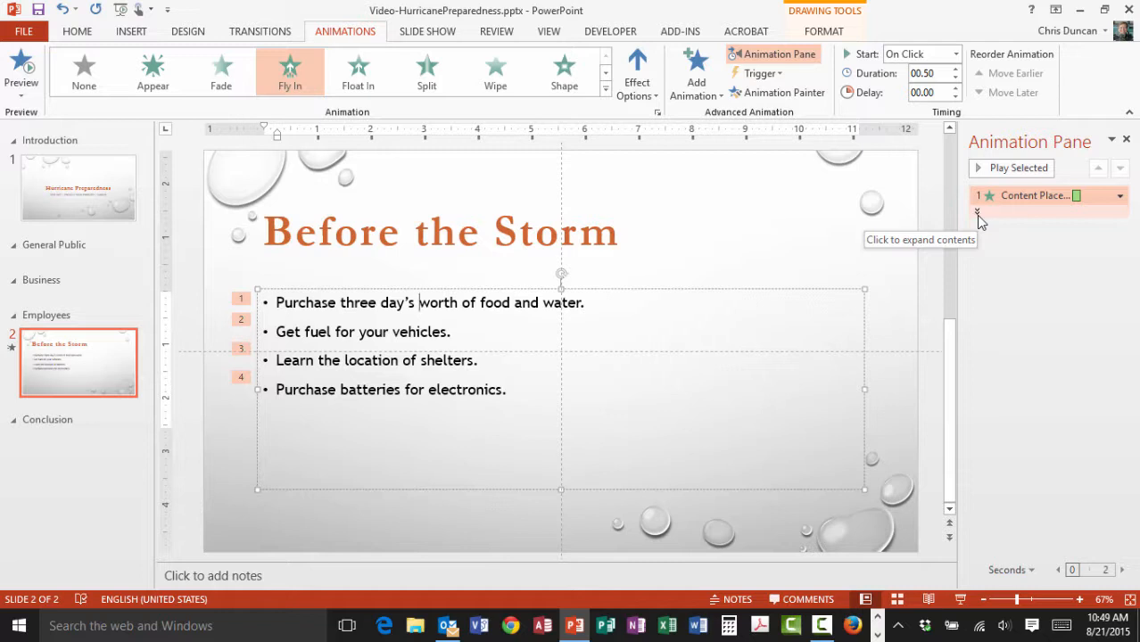
Expand the Animation Pane entry into four separate Fly In animations.
{"action": "left_click", "coordinate": [978, 217]}
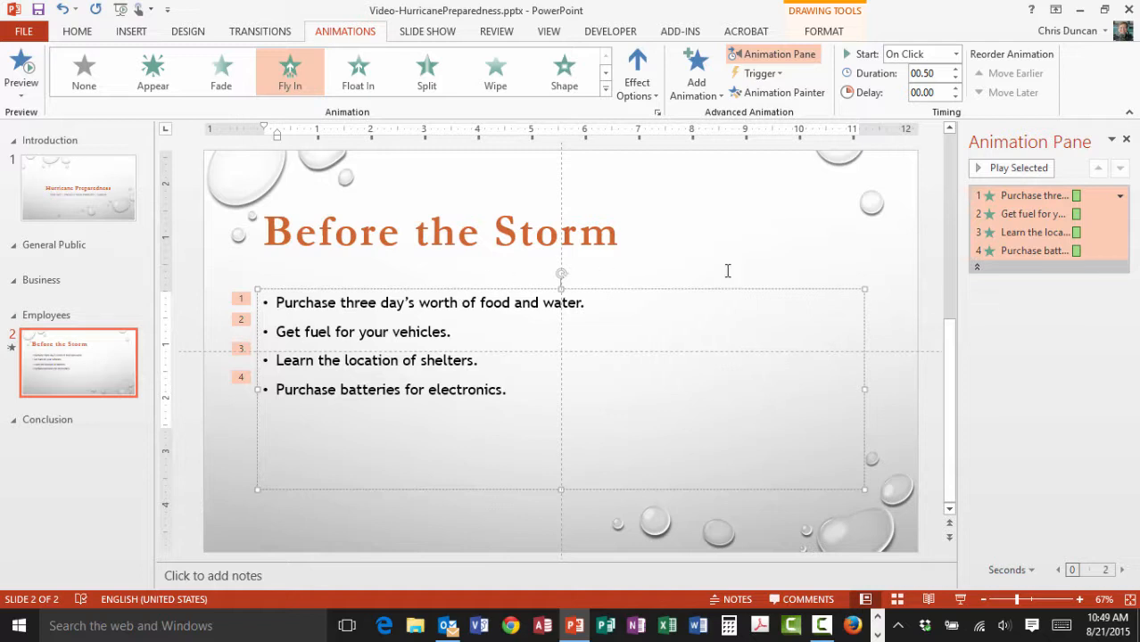
{"action": "mouse_move", "coordinate": [977, 263]}
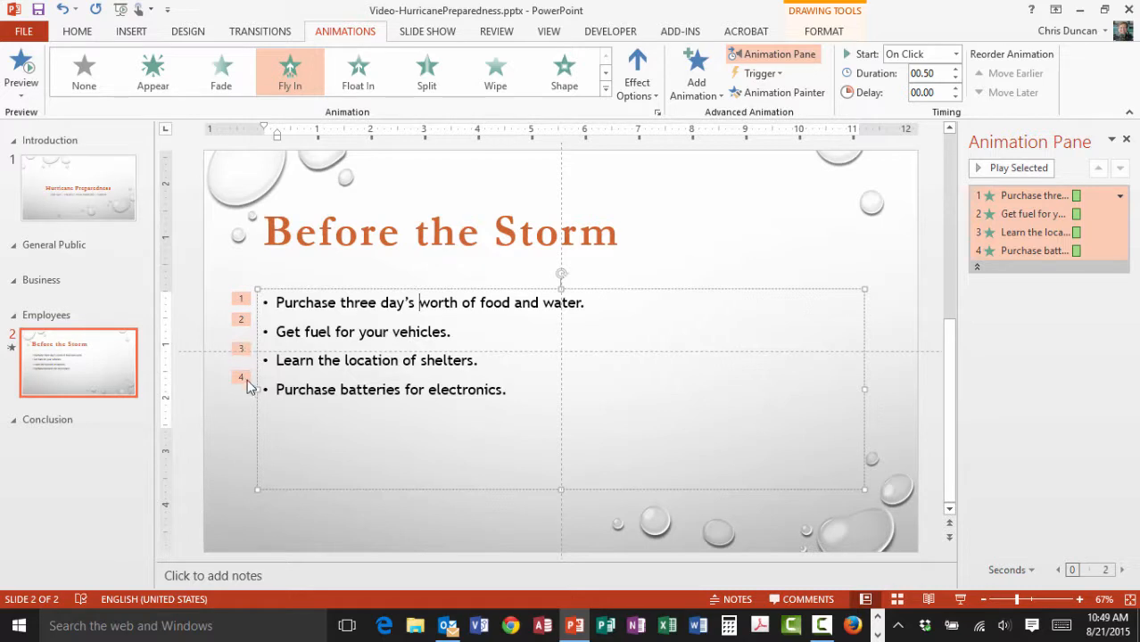
{"action": "mouse_move", "coordinate": [250, 409]}
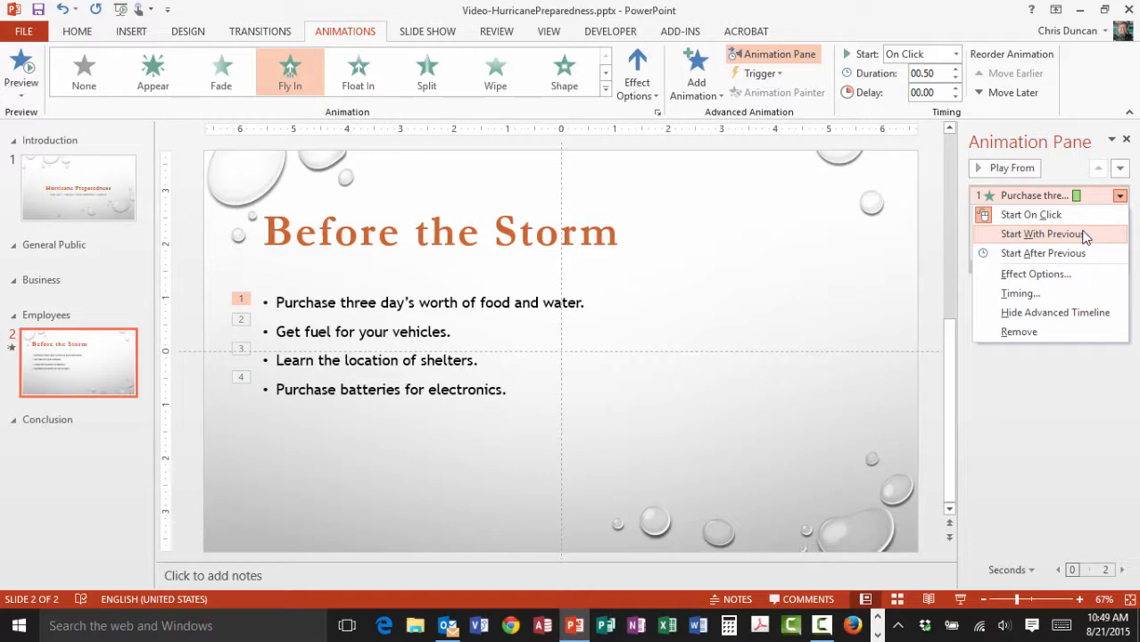
Set the first bullet to Start With Previous and preview the slideshow.
{"action": "left_click", "coordinate": [1042, 234]}
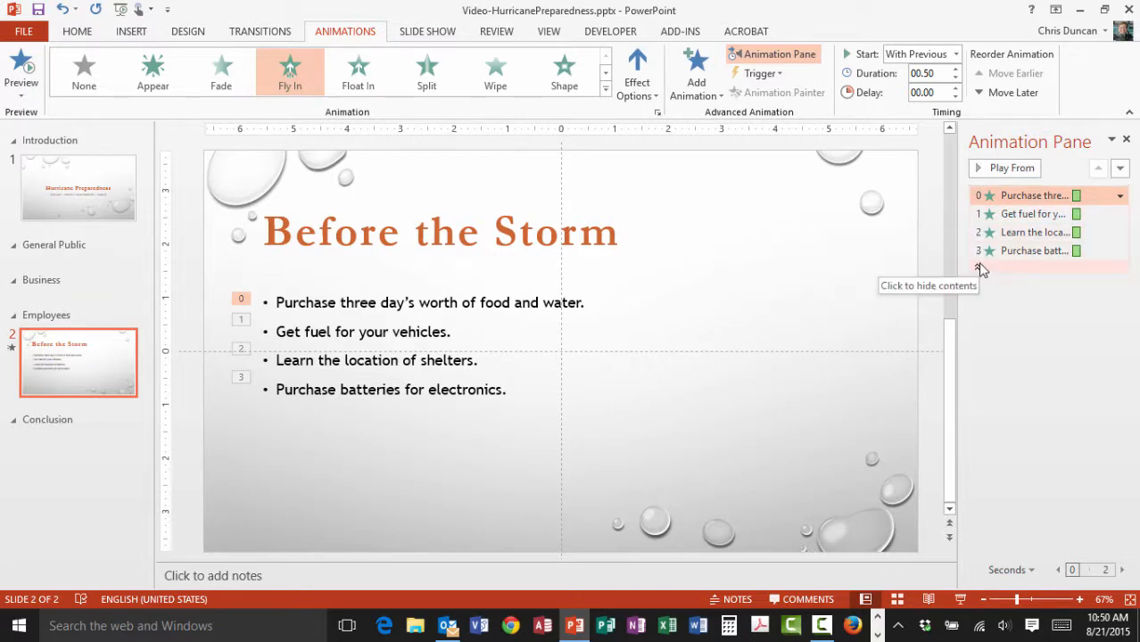
{"action": "mouse_move", "coordinate": [754, 272]}
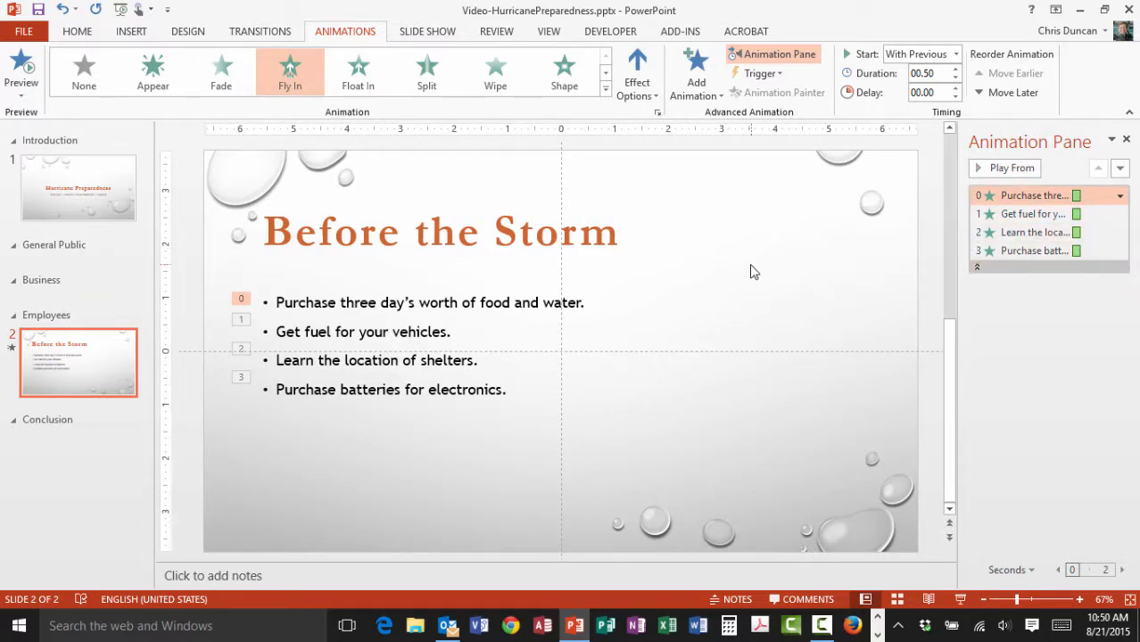
{"action": "mouse_move", "coordinate": [758, 282]}
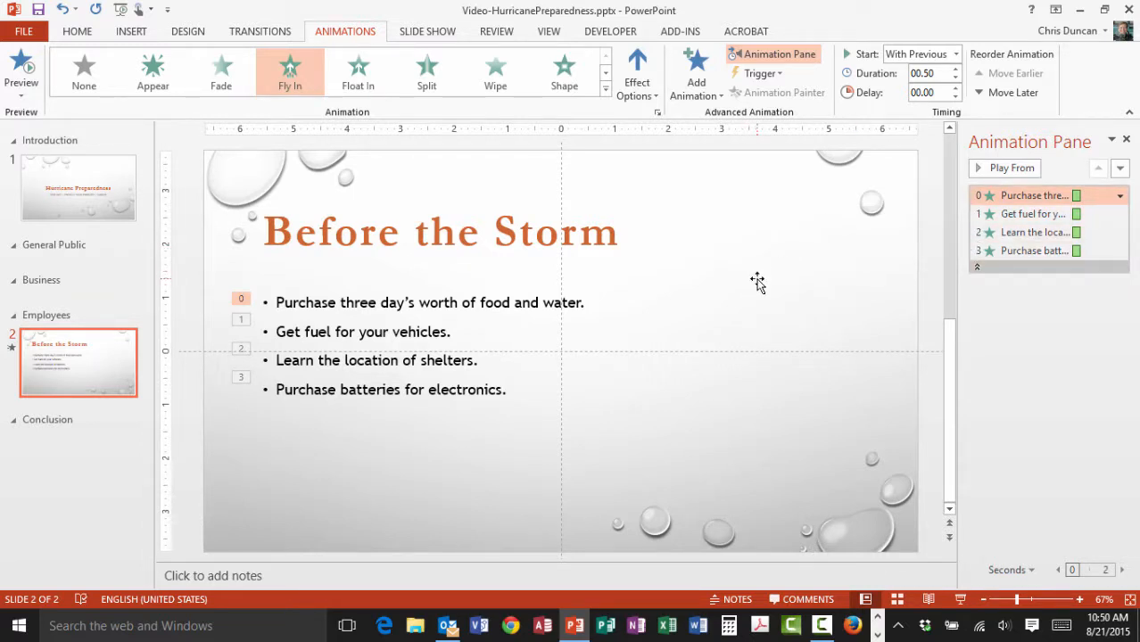
{"action": "key", "text": "f5"}
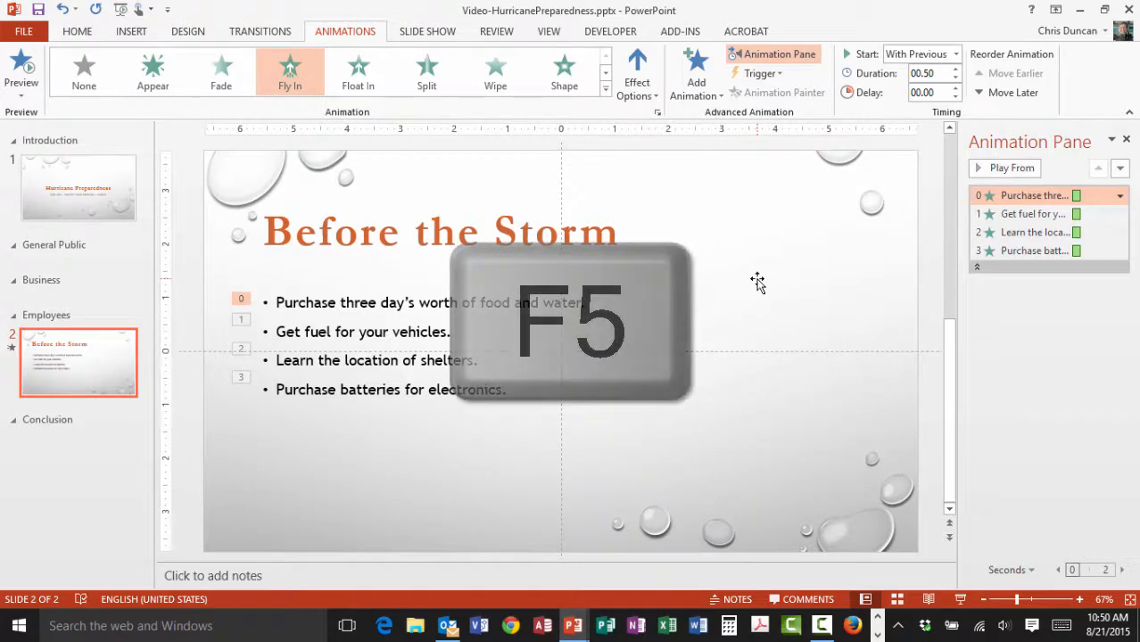